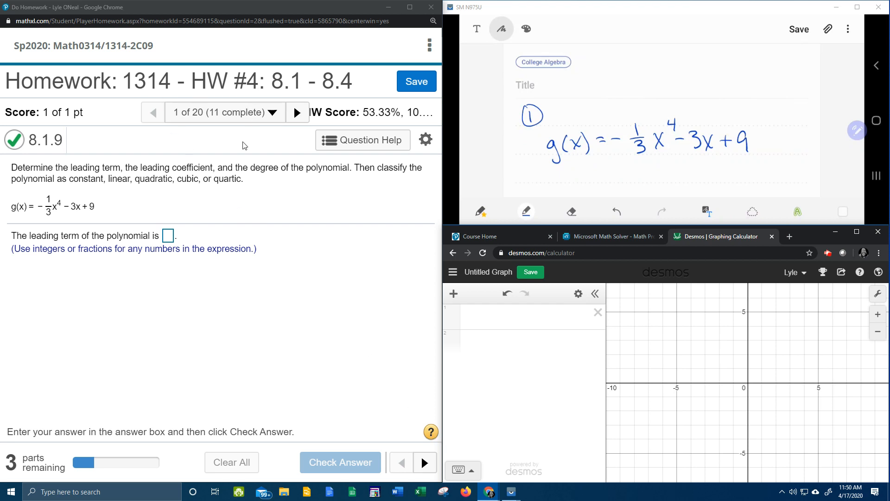
pyautogui.moveTo(67, 221)
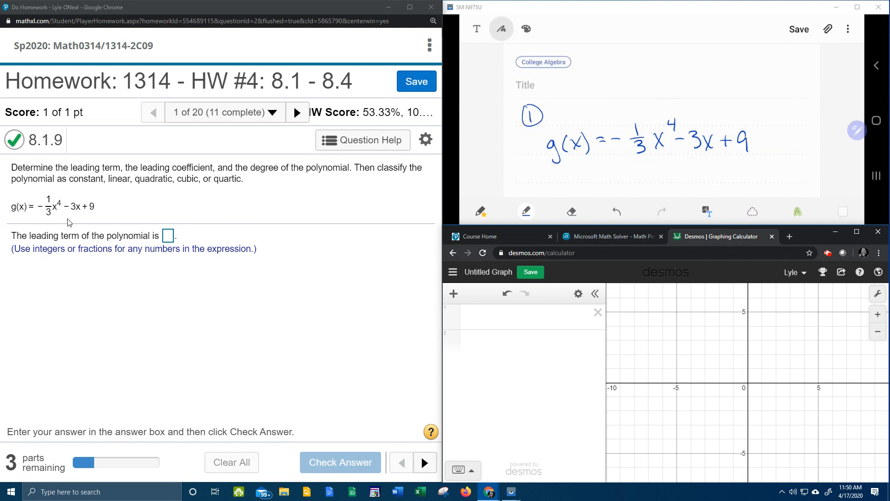
pyautogui.moveTo(119, 207)
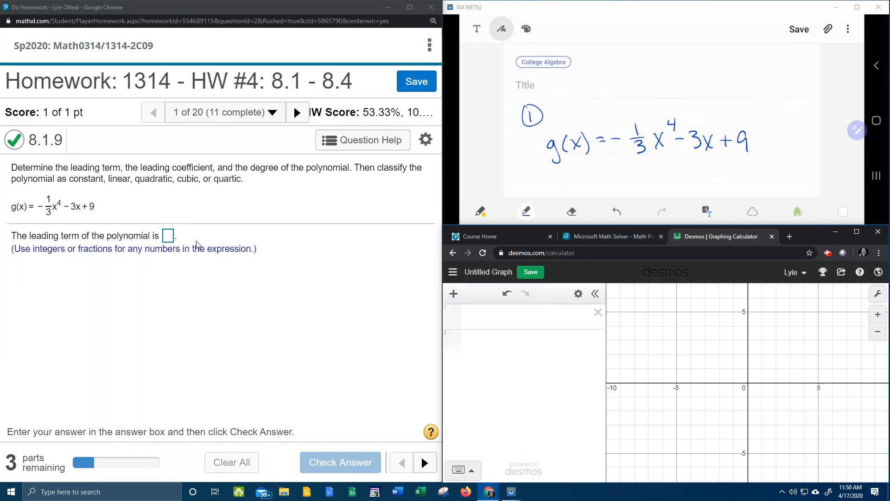
pyautogui.moveTo(237, 235)
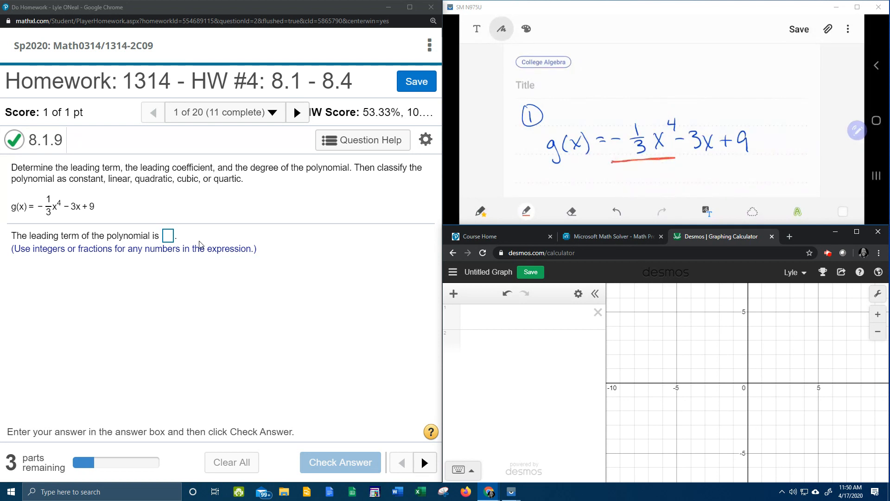
# Step: Enter −1/3x⁴ as the leading term and get it accepted as correct
pyautogui.click(169, 236)
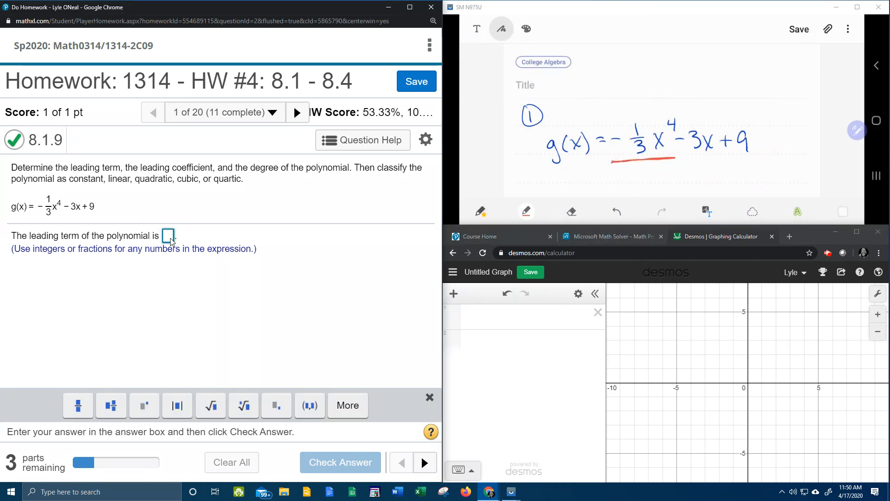
pyautogui.write('1/3')
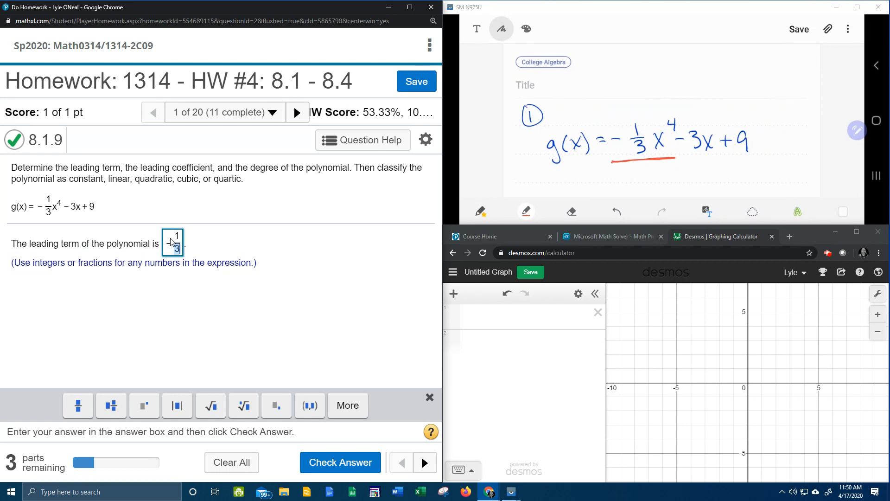
pyautogui.write('x')
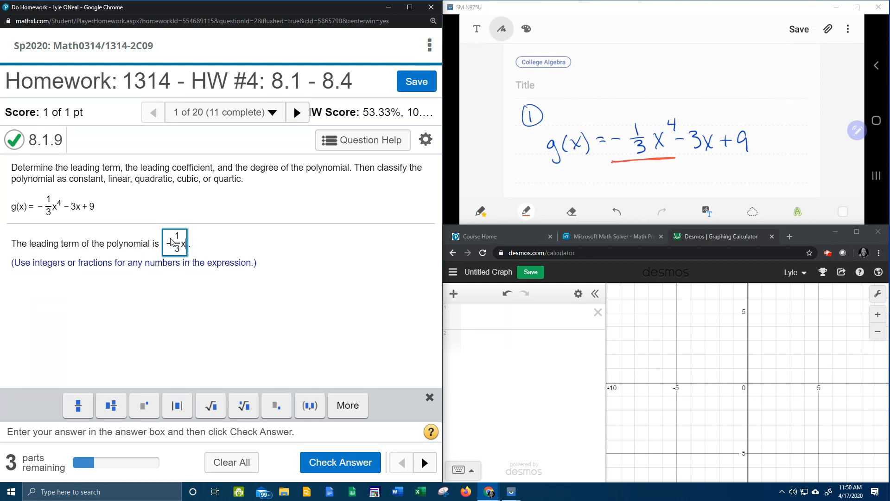
pyautogui.write('4')
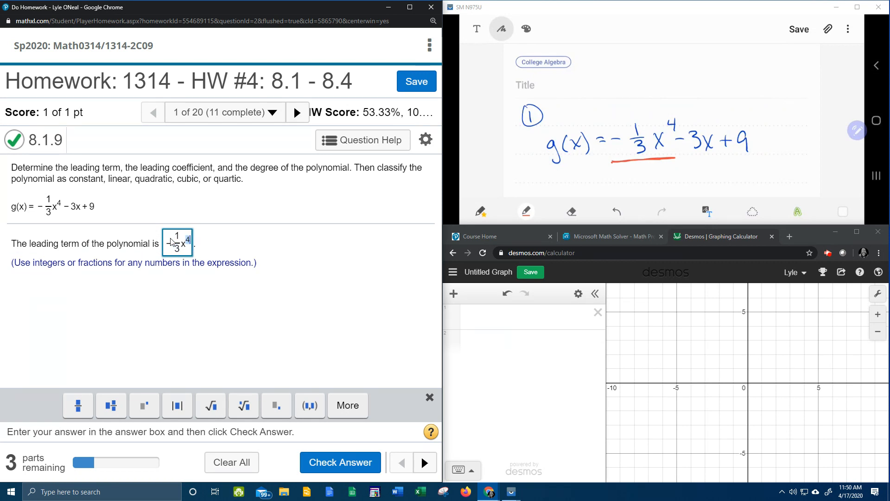
pyautogui.click(340, 462)
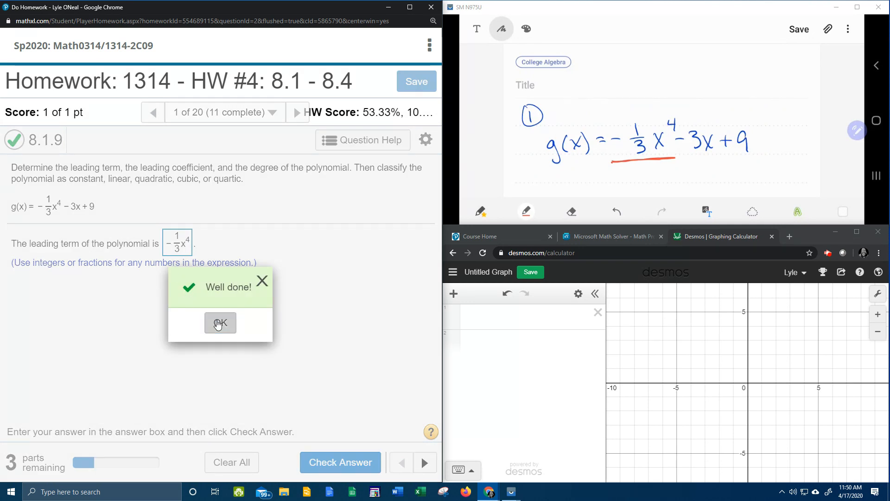
pyautogui.click(219, 323)
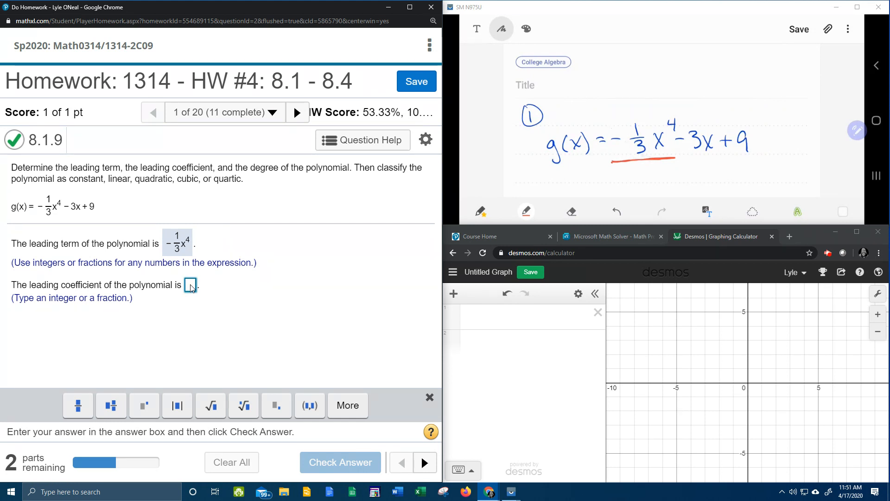
# Step: Circle −1/3 in the notes and submit it as the leading coefficient, accepted correct
pyautogui.moveTo(618, 128); pyautogui.dragTo(653, 159)
pyautogui.write('-1/')
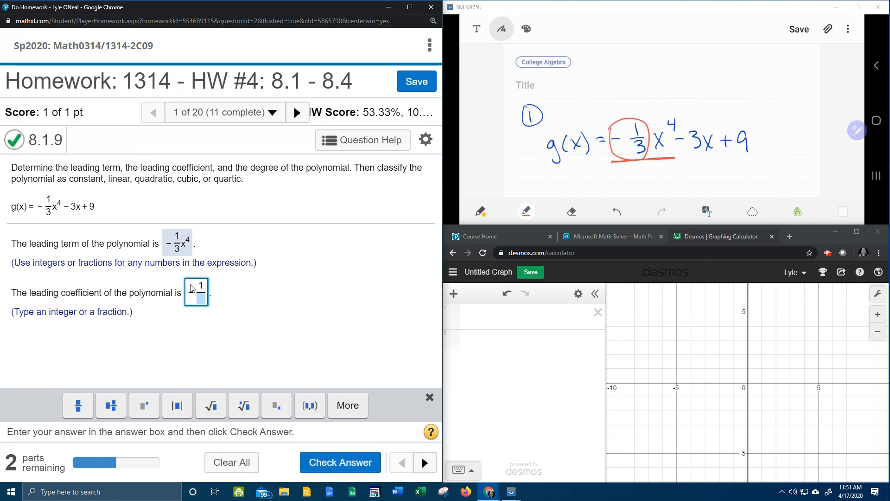
pyautogui.click(340, 461)
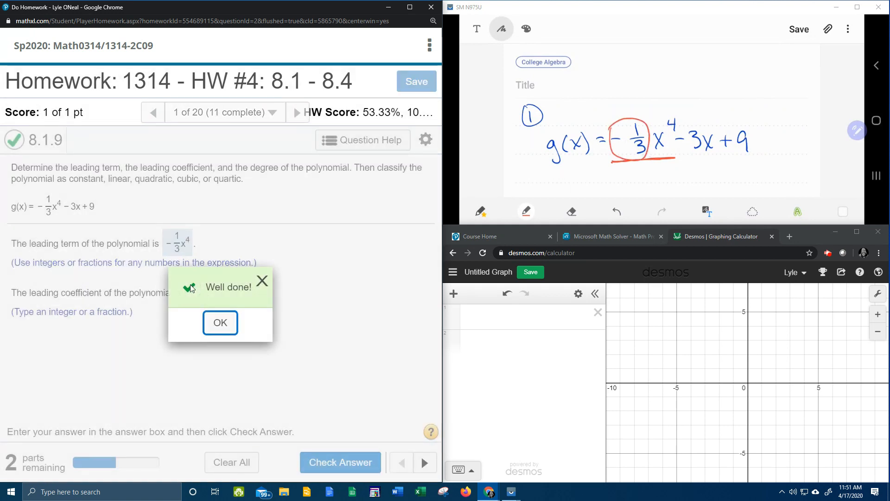
pyautogui.click(219, 323)
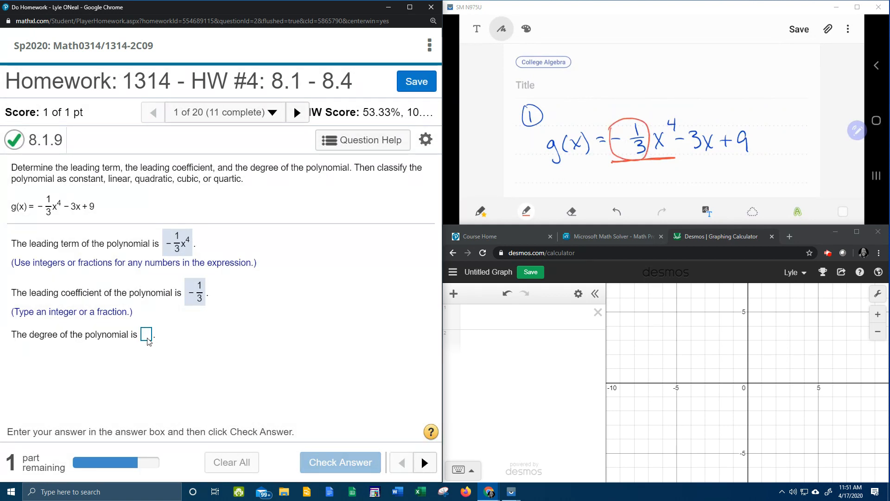
# Step: Enter 4 as the degree, circling the exponent in the notes, and get it accepted
pyautogui.click(145, 334)
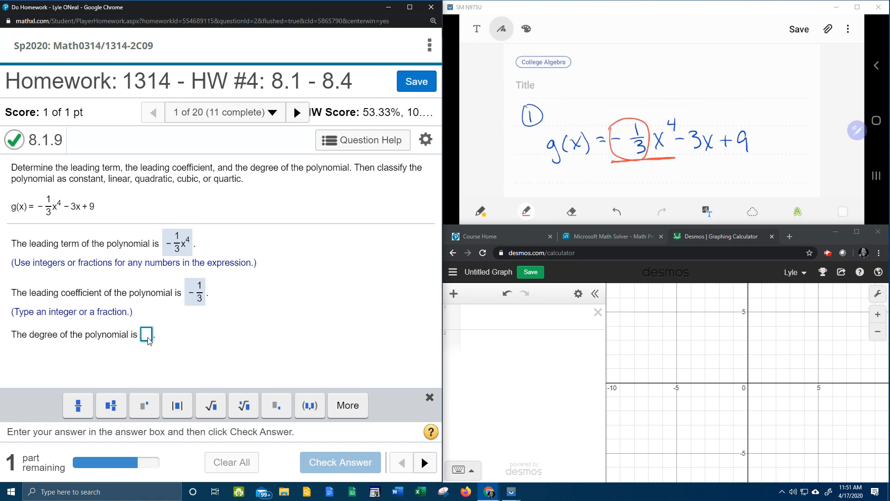
pyautogui.moveTo(666, 122); pyautogui.dragTo(676, 119)
pyautogui.write('4')
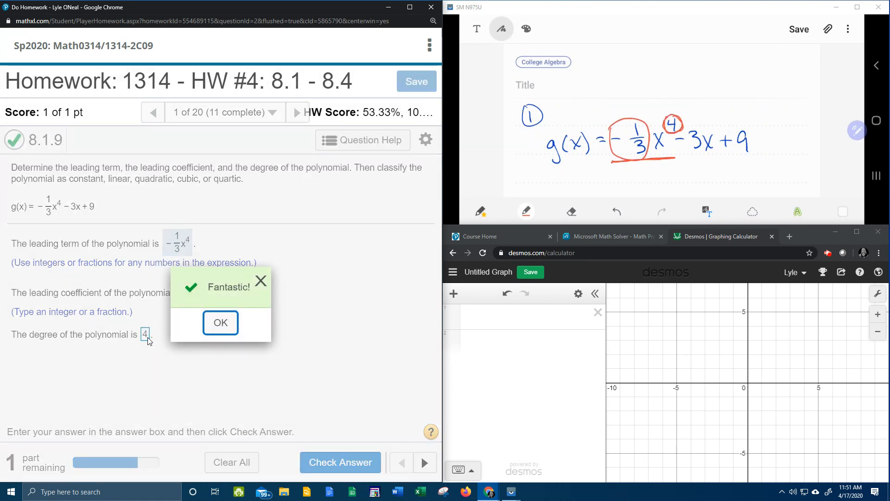
pyautogui.click(220, 322)
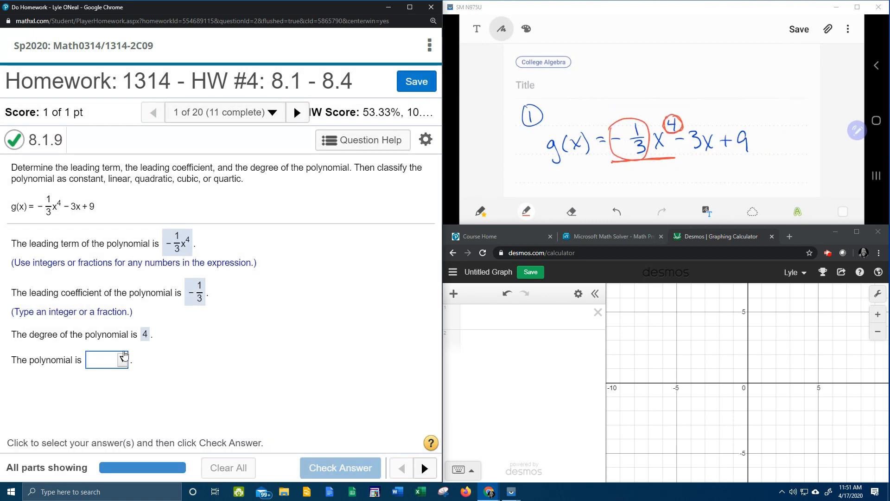
# Step: Choose quartic as the polynomial's classification from the dropdown
pyautogui.click(121, 360)
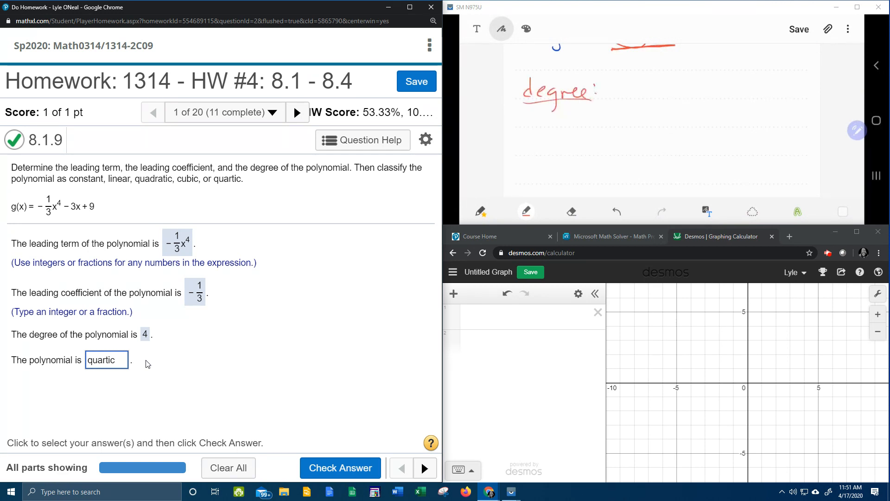
# Step: Handwrite the degree-name list: constant, linear, quadratic, cubic, quartic, quintic, sextic
pyautogui.moveTo(550, 110); pyautogui.dragTo(570, 120)
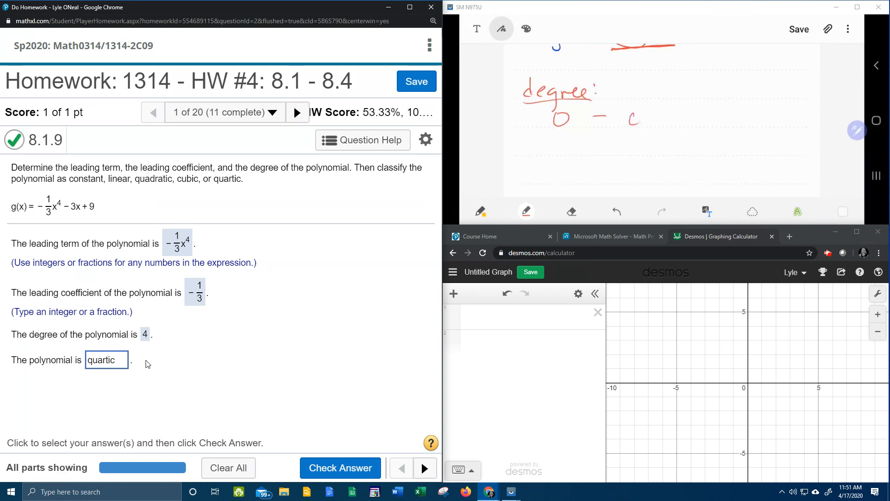
pyautogui.write('constant')
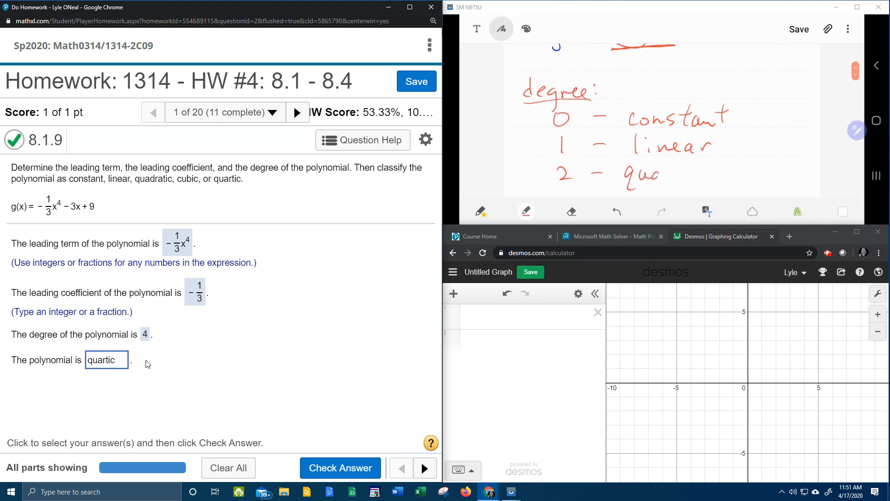
pyautogui.write('dratic')
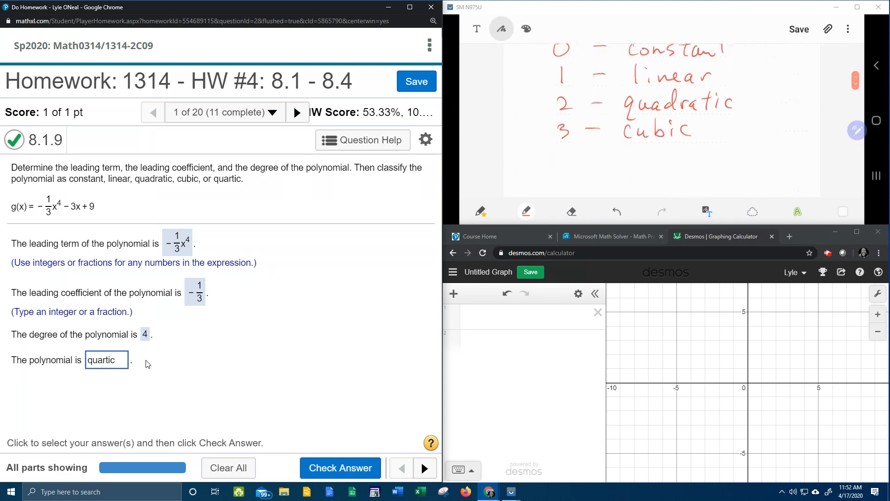
pyautogui.write('4 — quartic')
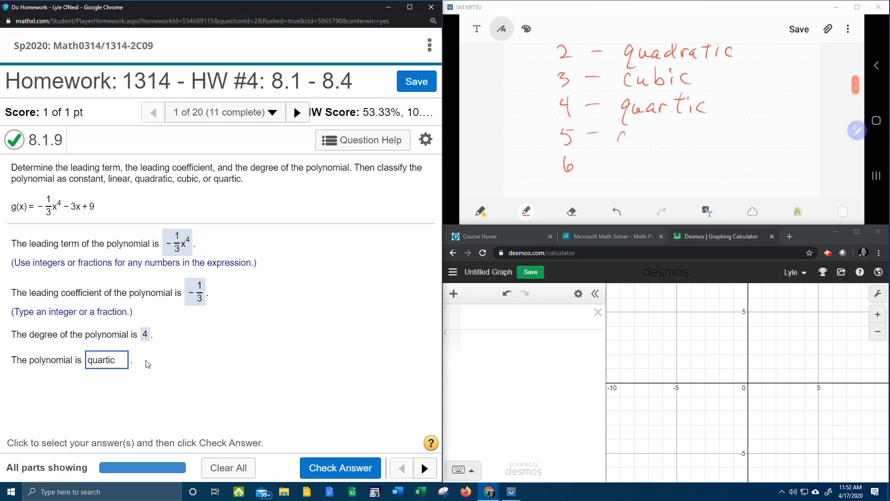
pyautogui.write('quintic')
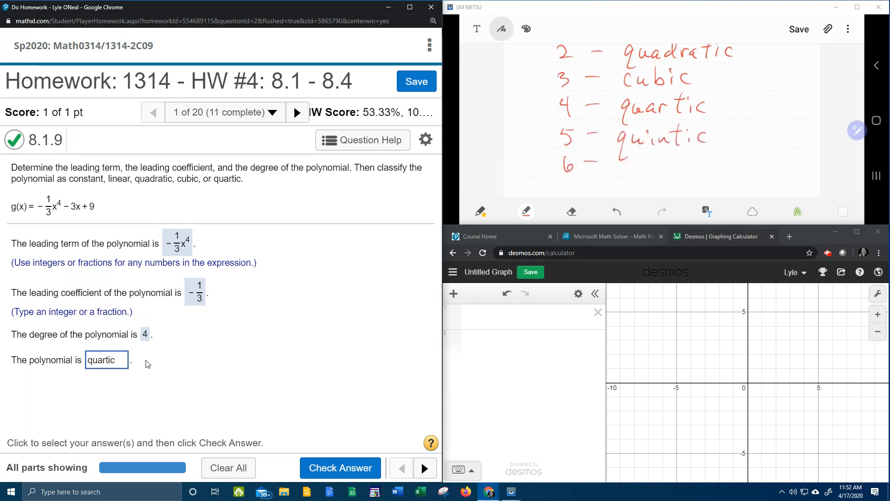
pyautogui.write('sex')
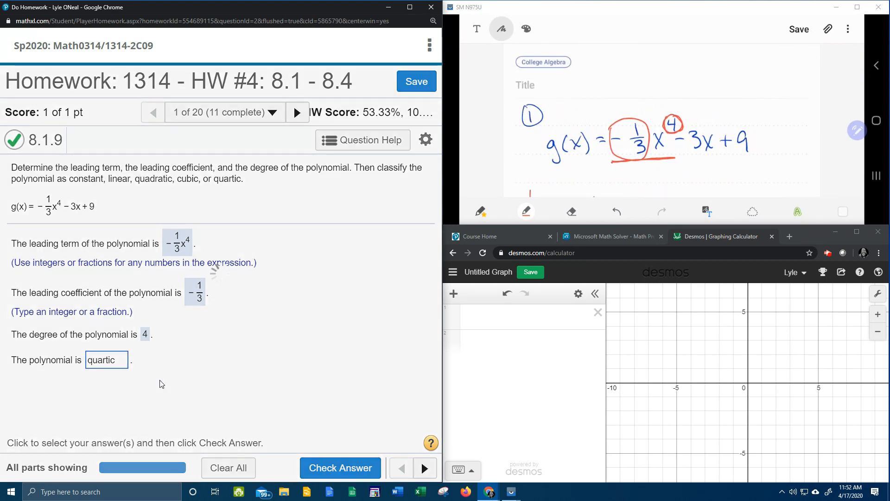
# Step: Submit quartic as the classification, completing question 8.1.9
pyautogui.click(341, 467)
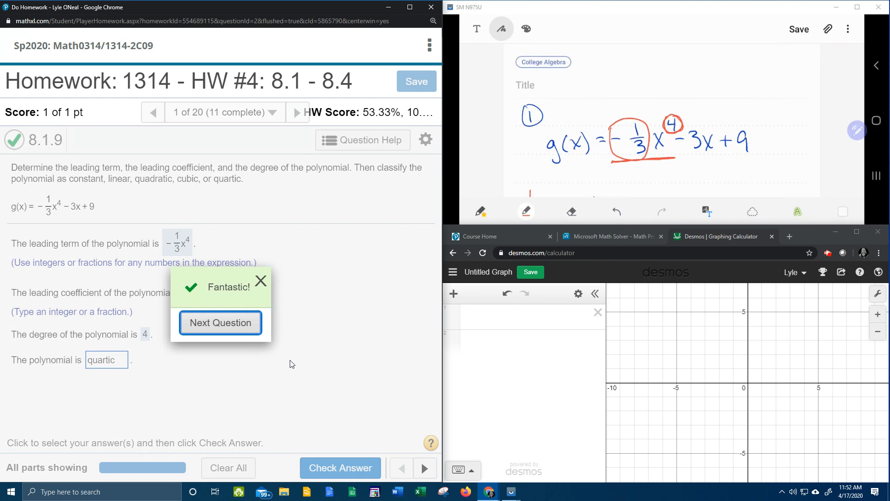